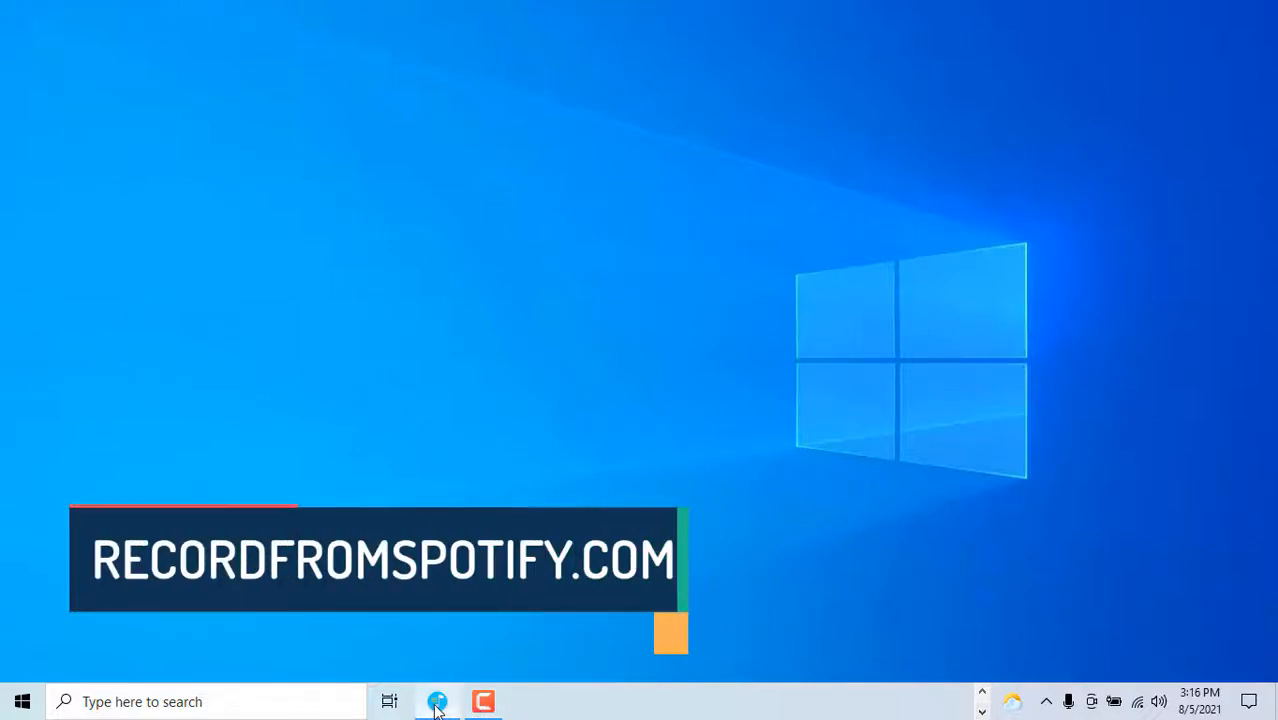
Launch Replay Music from the taskbar and start a new stereo-mix recording, confirming the override tags dialog
left_click(436, 700)
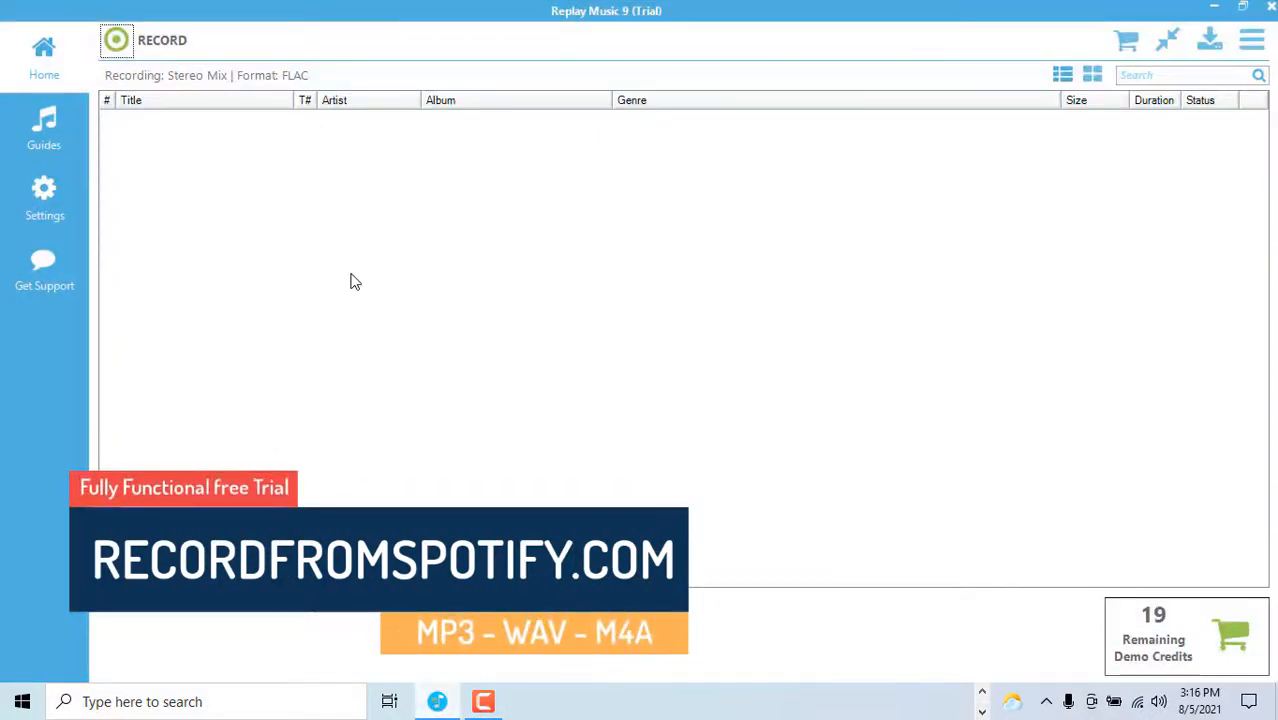
mouse_move(116, 40)
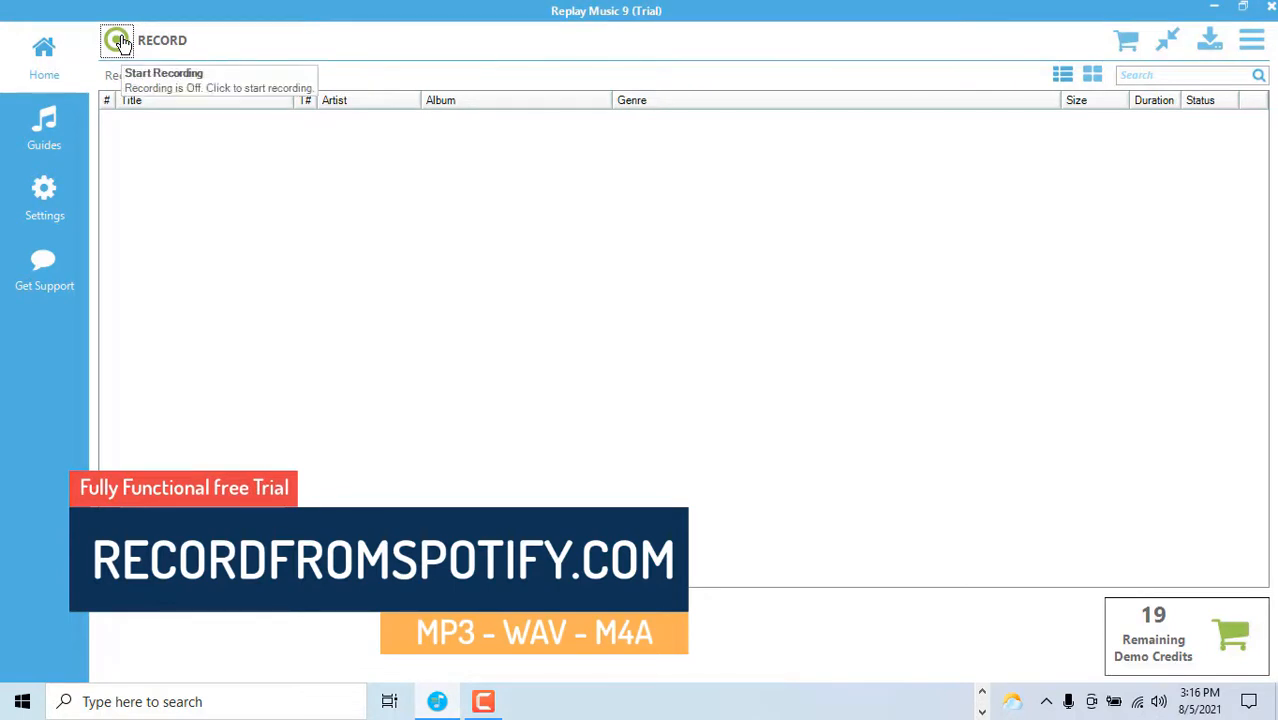
left_click(118, 40)
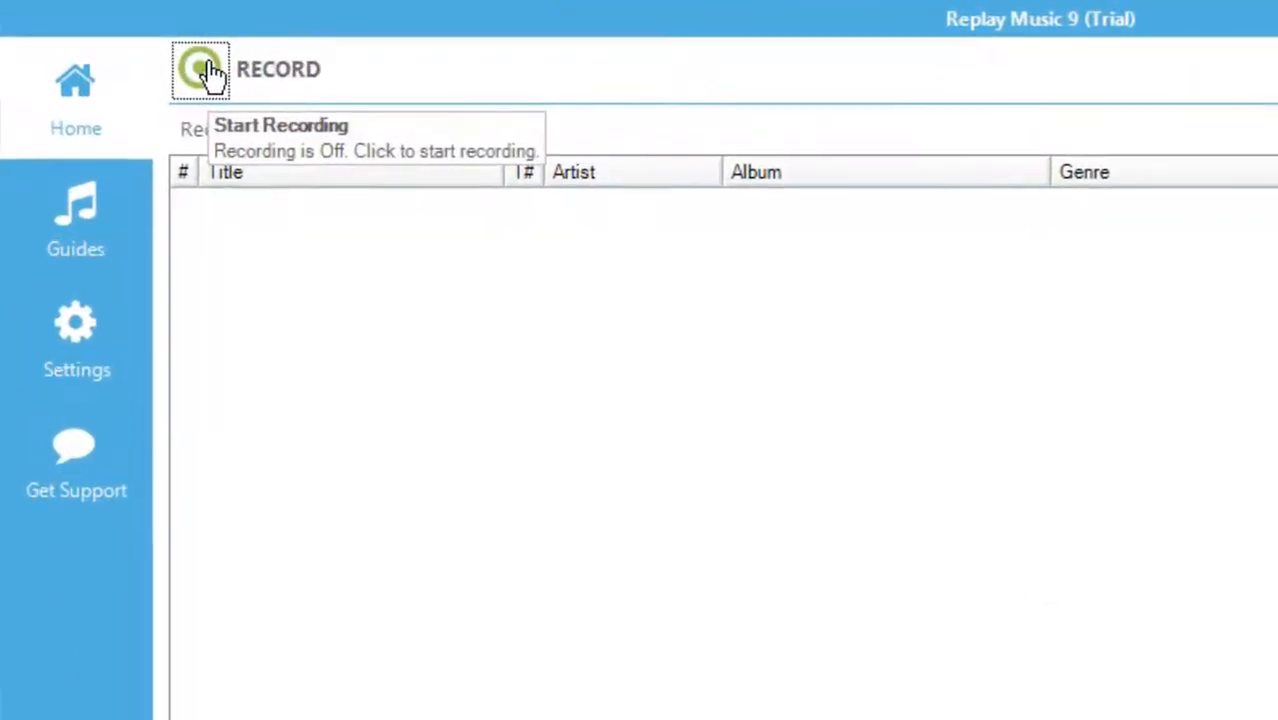
left_click(200, 68)
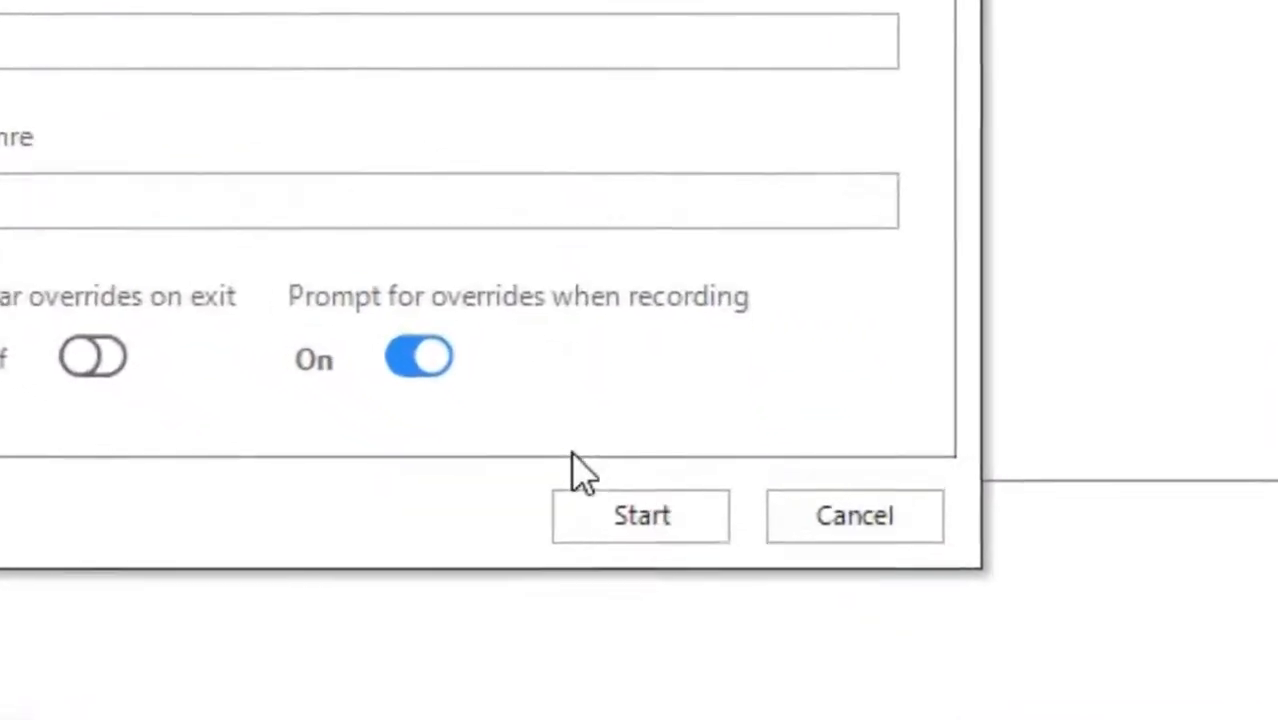
left_click(640, 516)
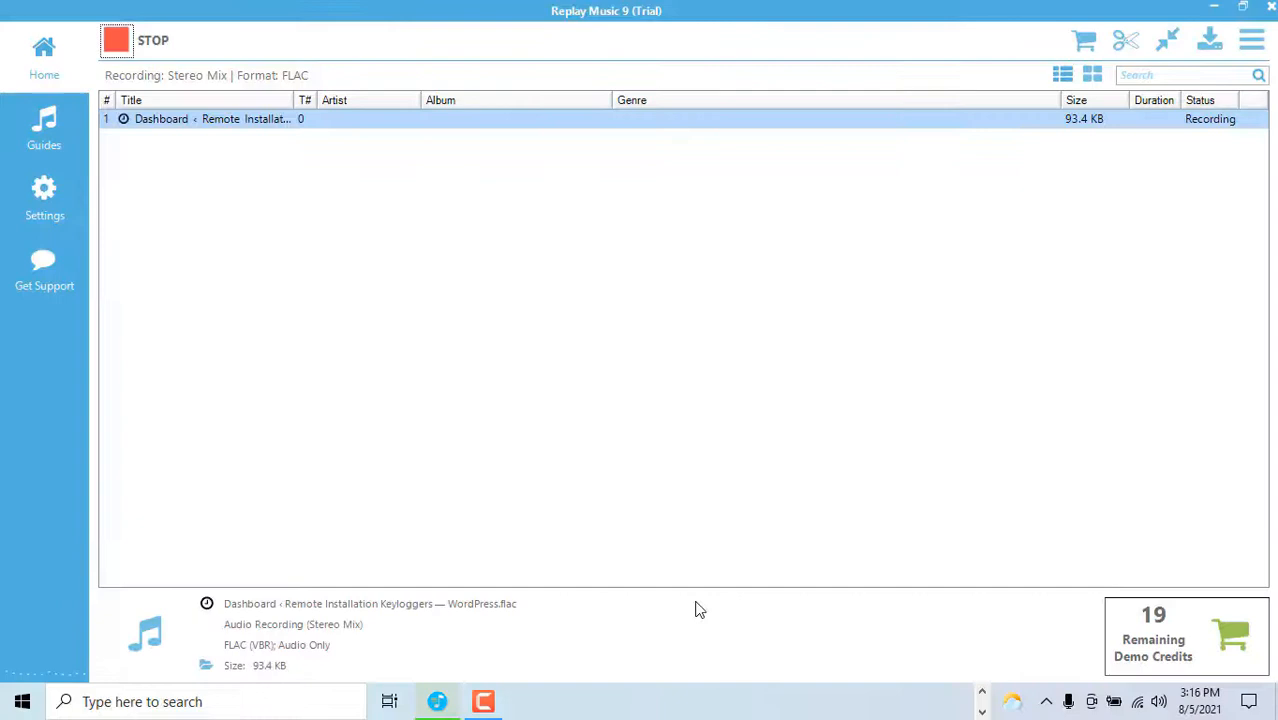
Browse the Guides tiles for Spotify, Pandora and Deezer recording
left_click(44, 128)
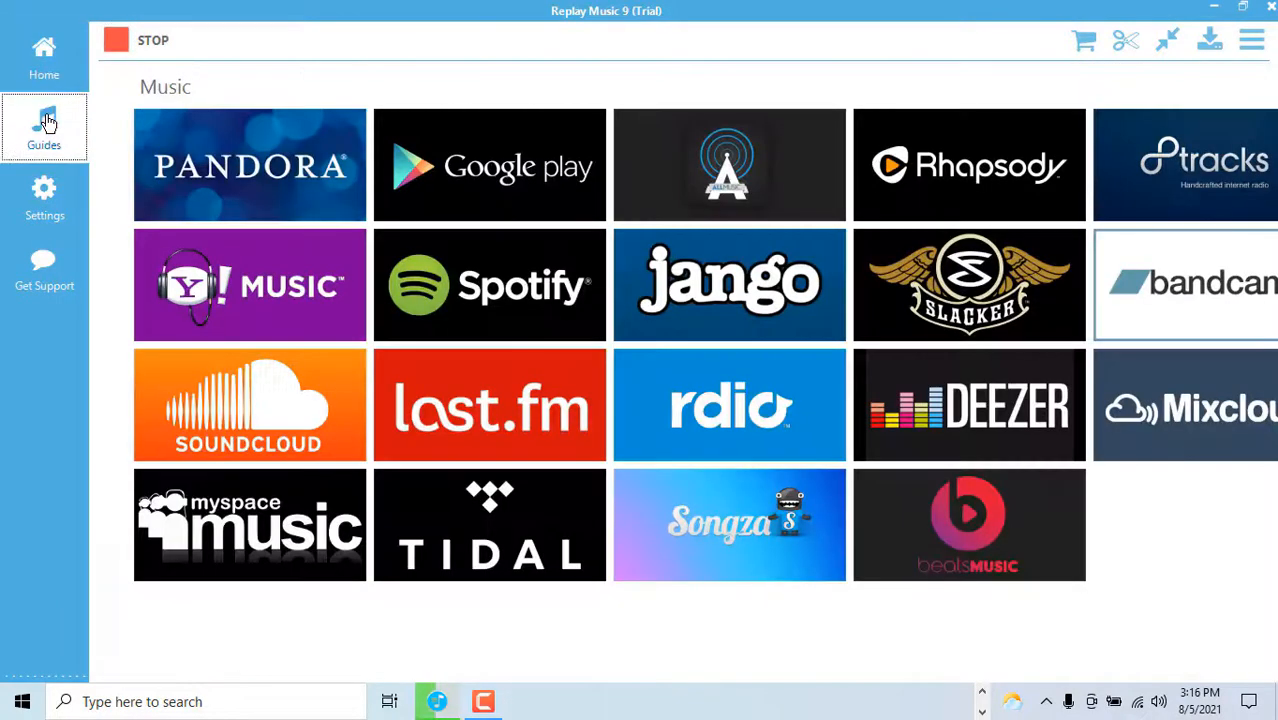
mouse_move(208, 176)
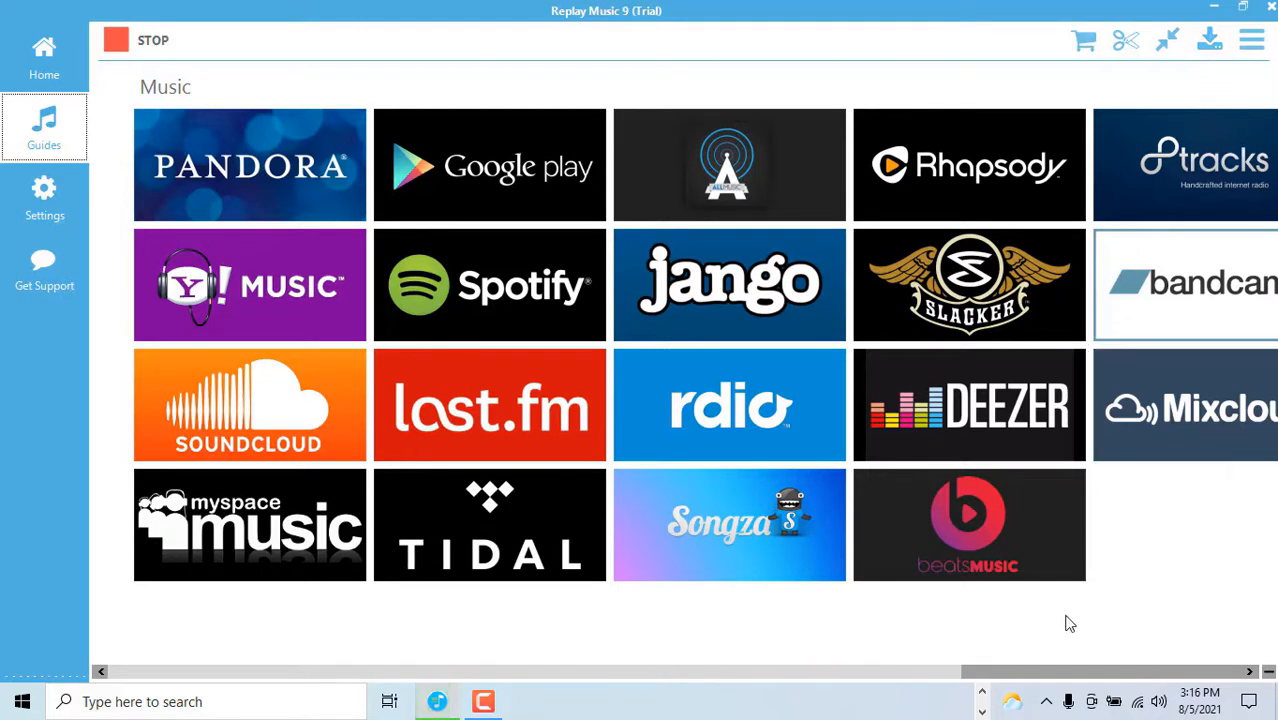
left_click(116, 40)
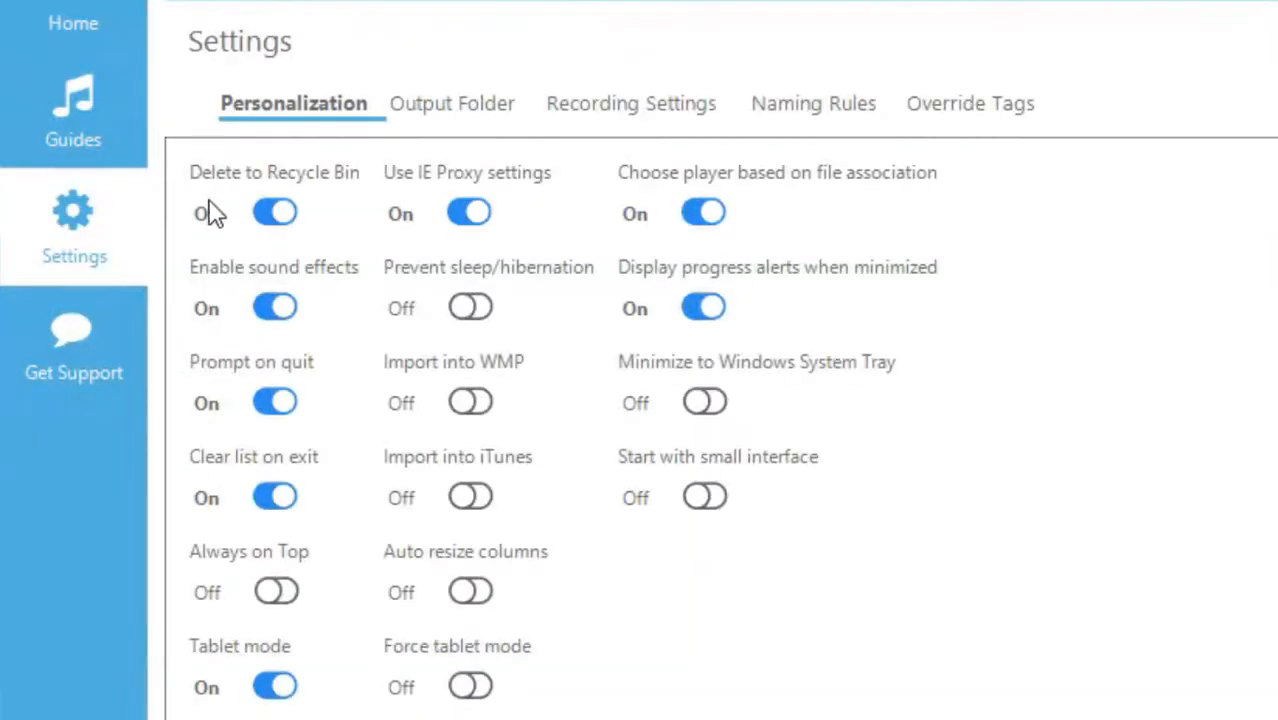
mouse_move(220, 396)
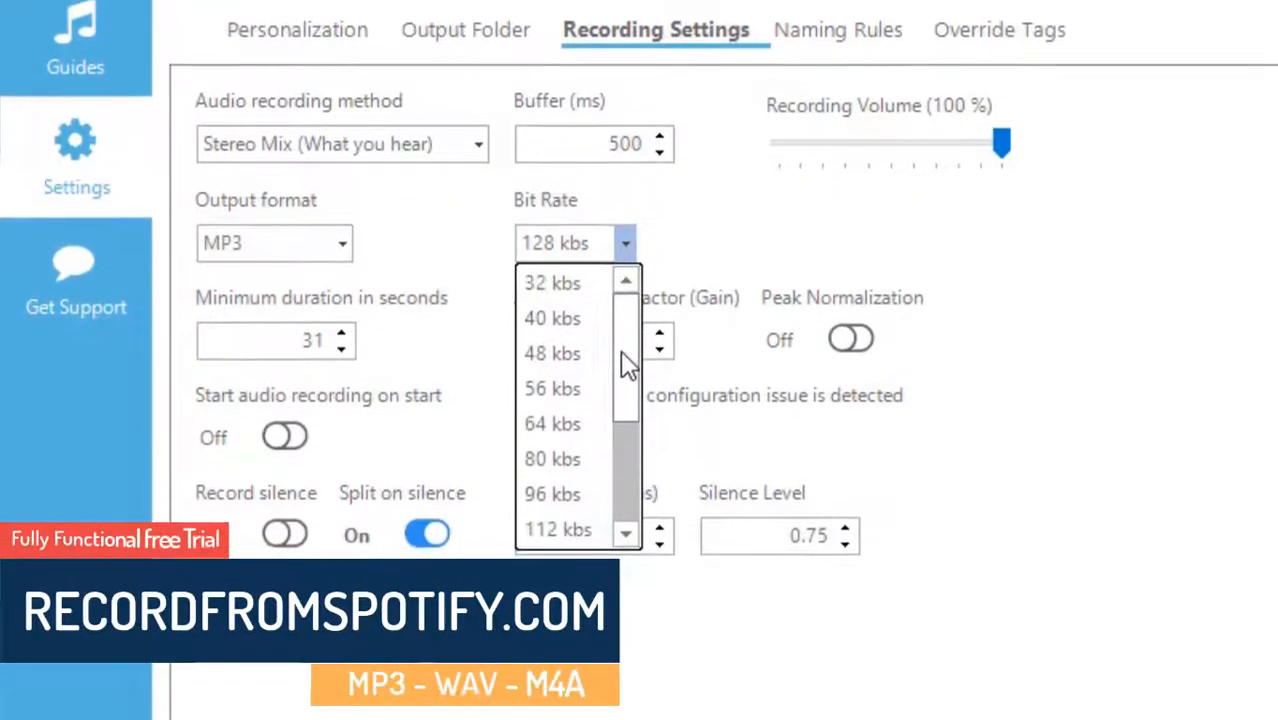
Set the MP3 recording bit rate to 128 kbs in Recording Settings
scroll("down", 3)
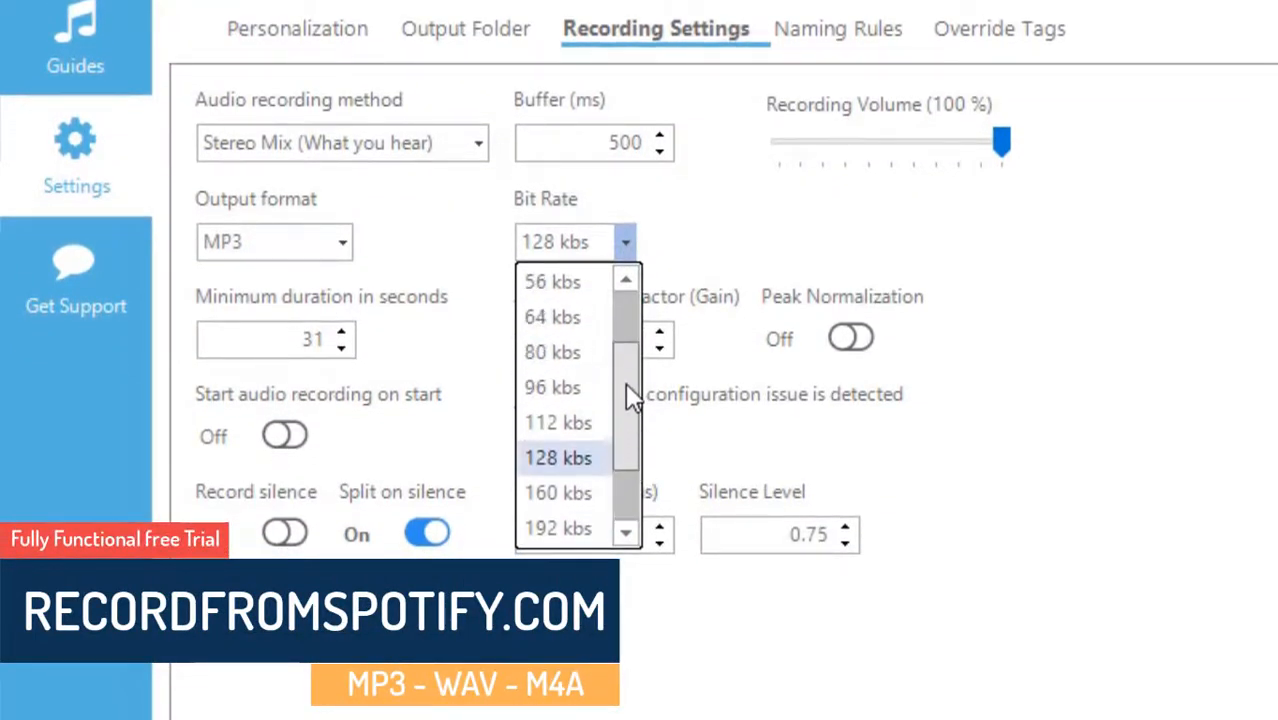
left_click(558, 456)
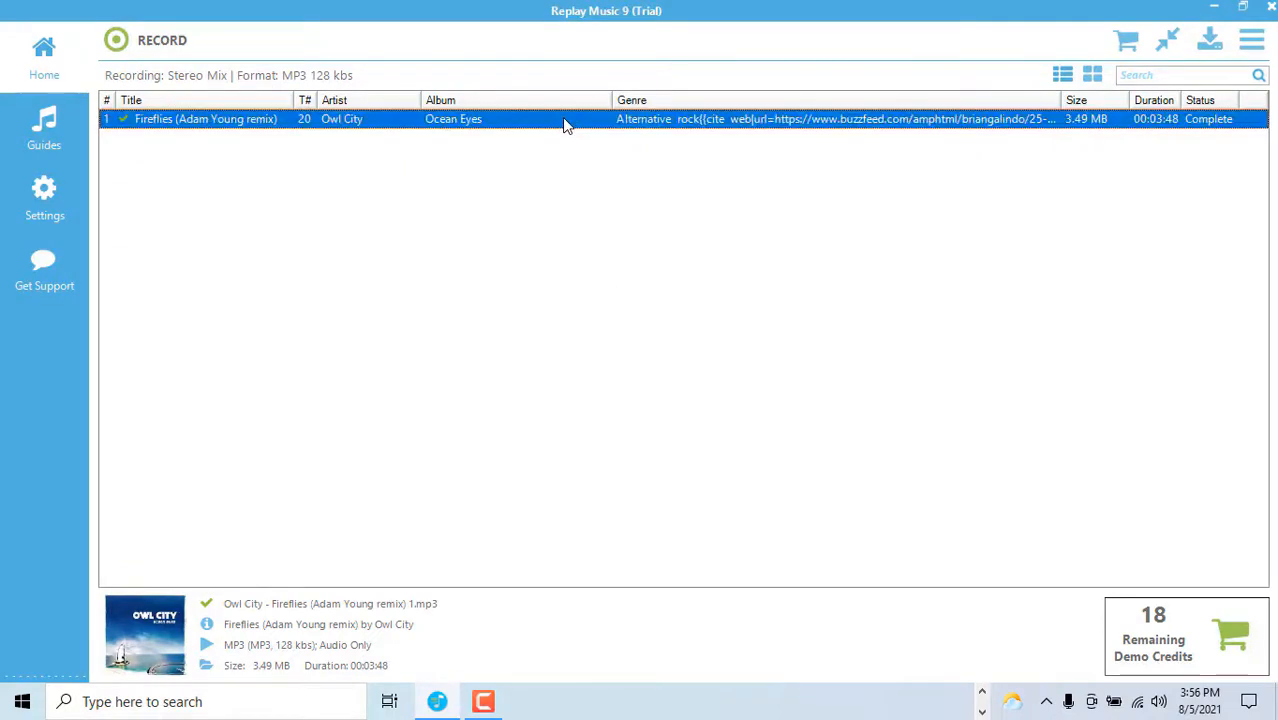
Bring up the context menu on the finished Owl City Fireflies track row
right_click(564, 120)
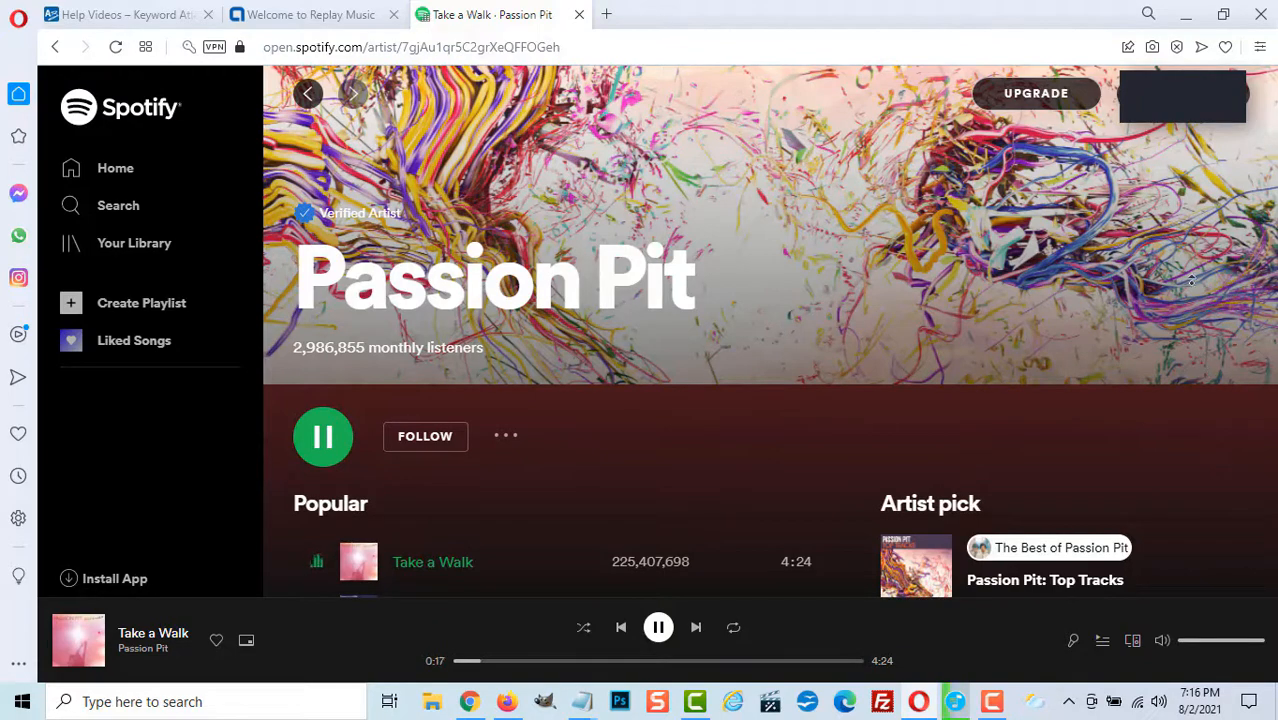
Minimize the browser with Take a Walk playing so Replay Music records it
scroll("down", 3)
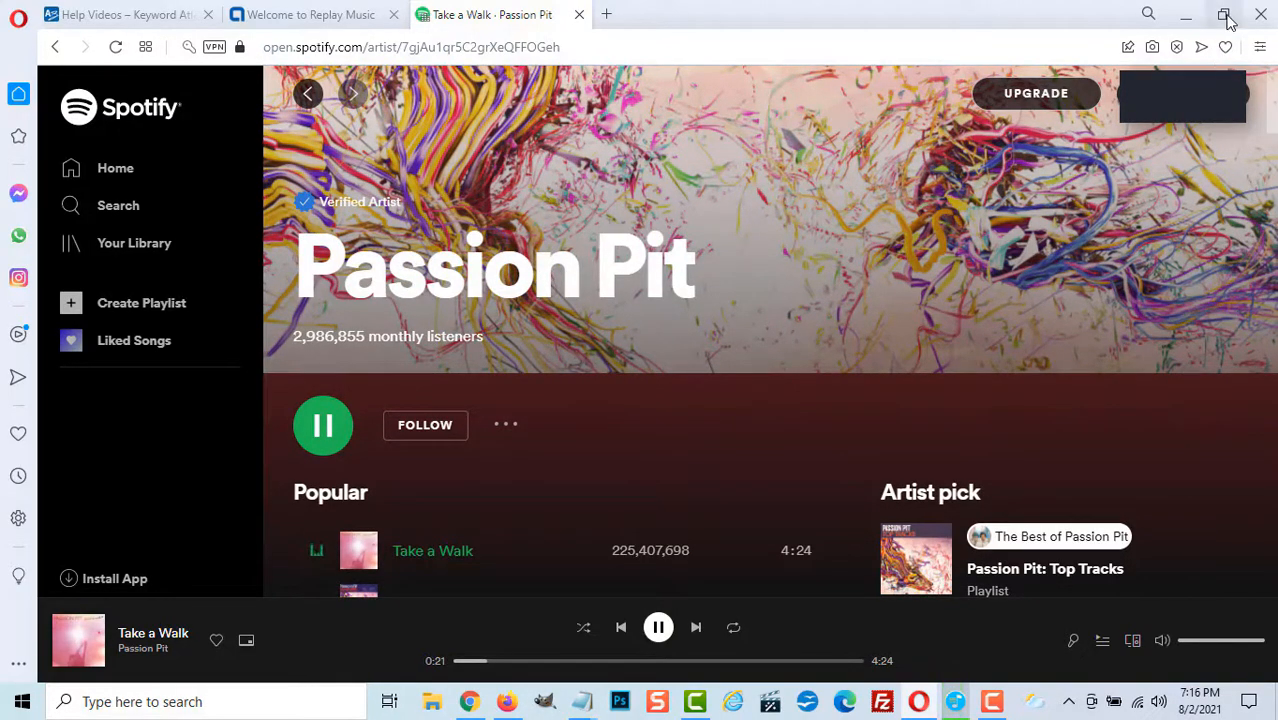
left_click(952, 700)
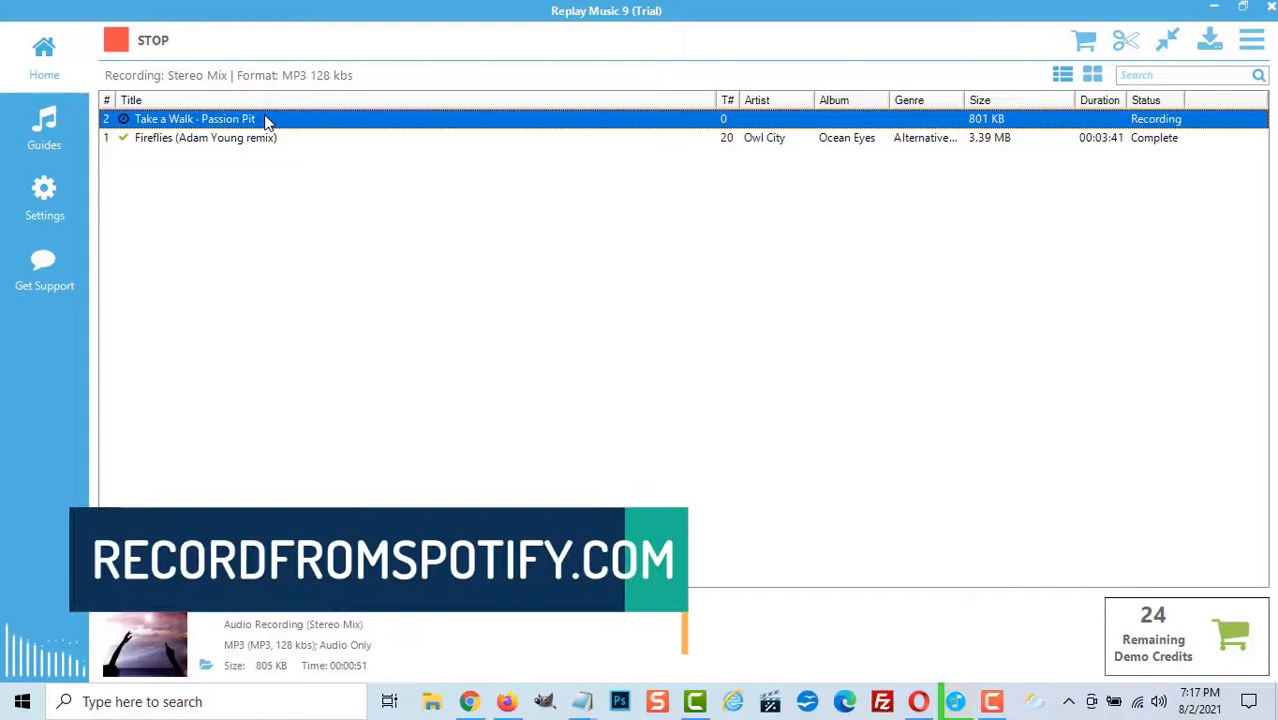
mouse_move(782, 156)
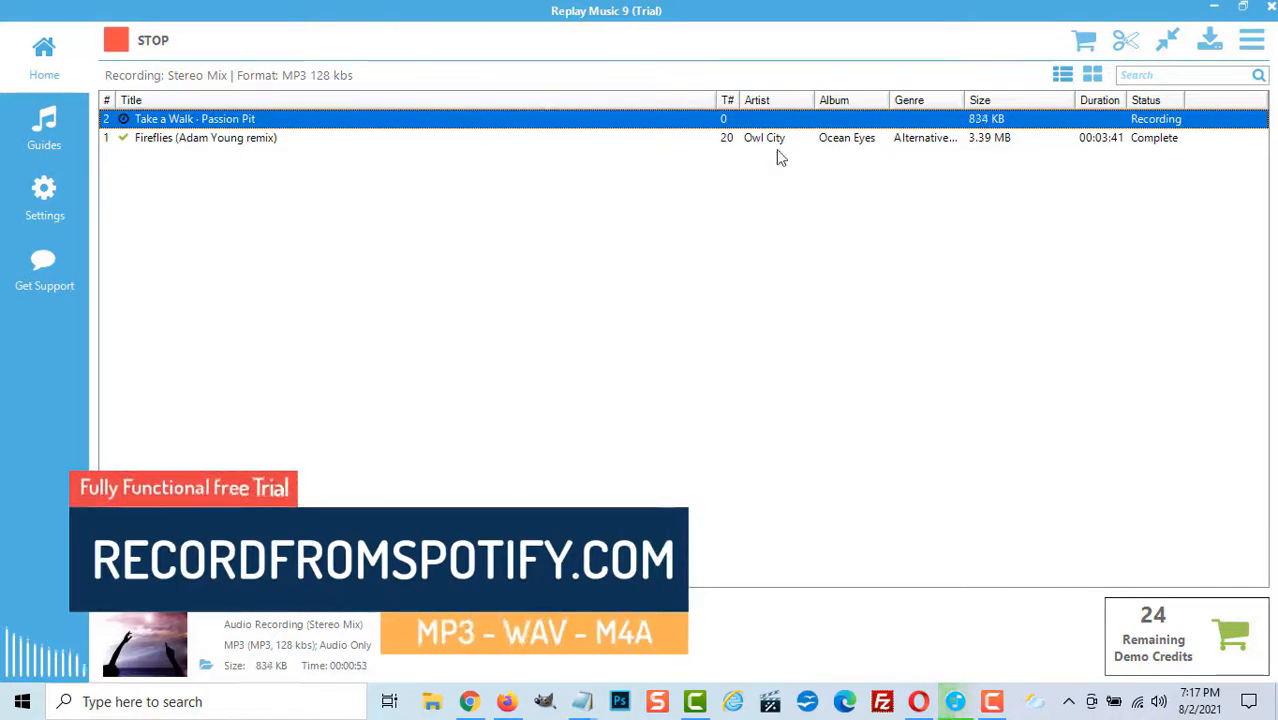